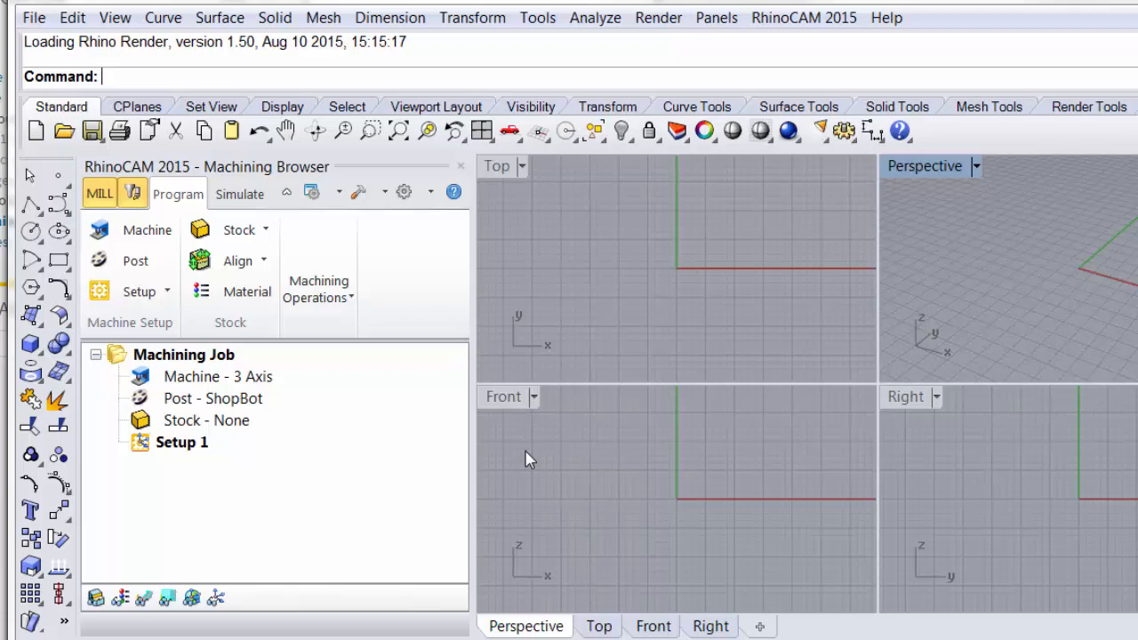
mouse_move(133, 192)
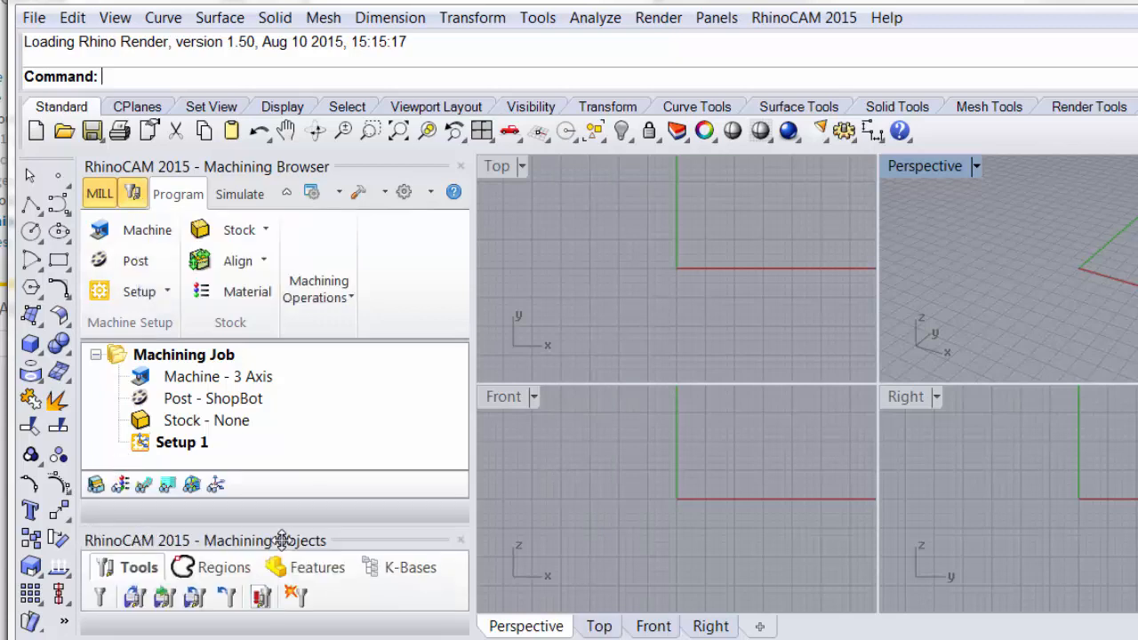
mouse_move(286, 540)
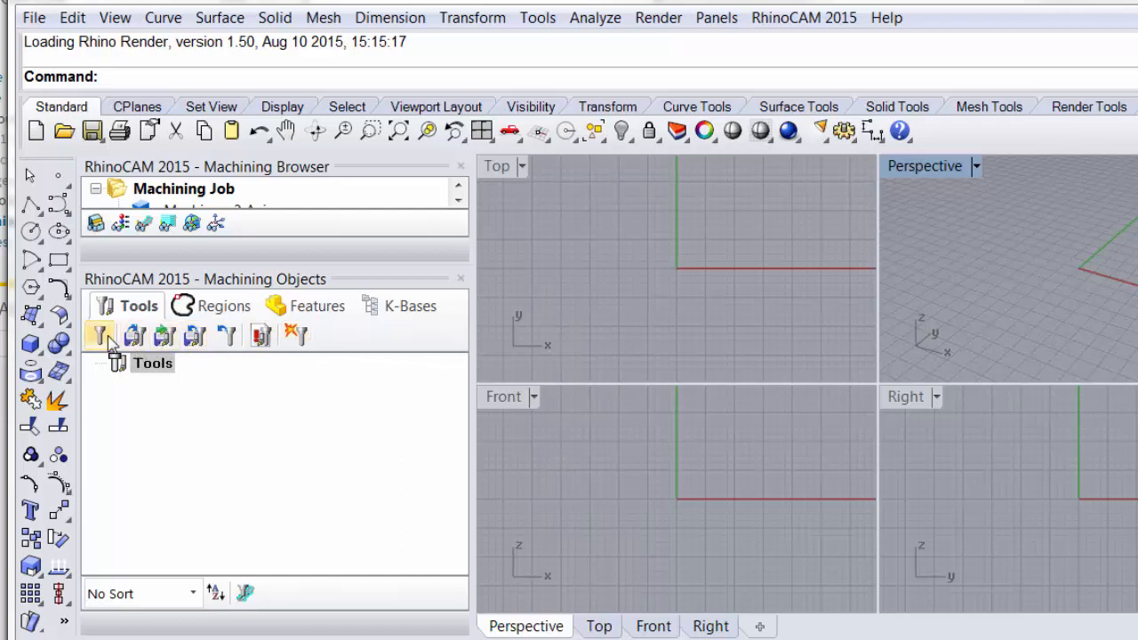
mouse_move(100, 334)
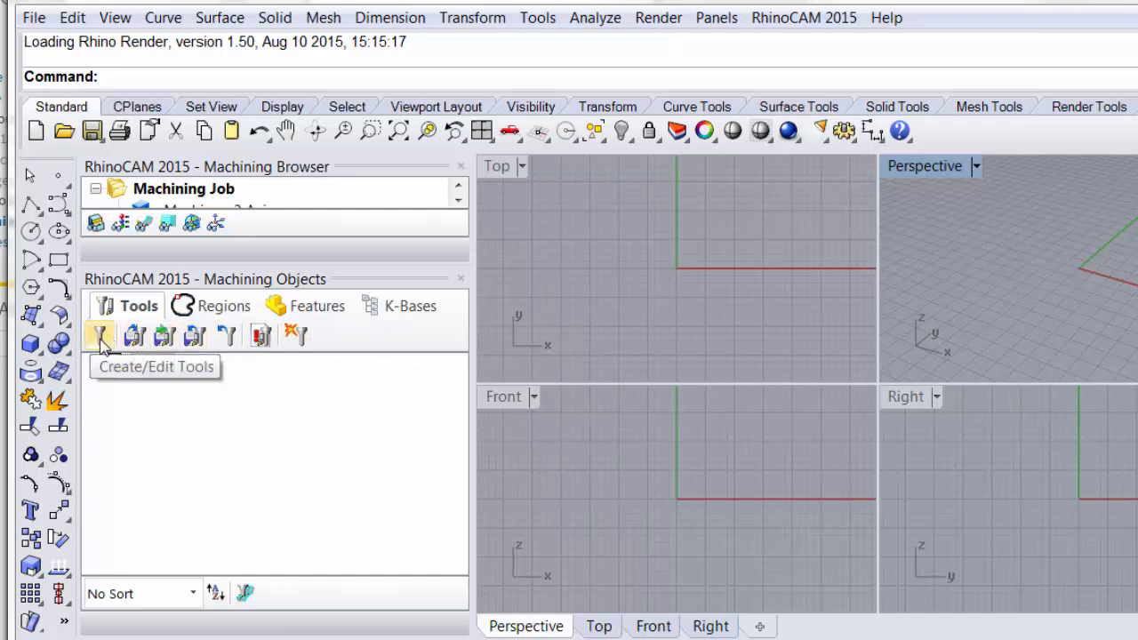
mouse_move(134, 336)
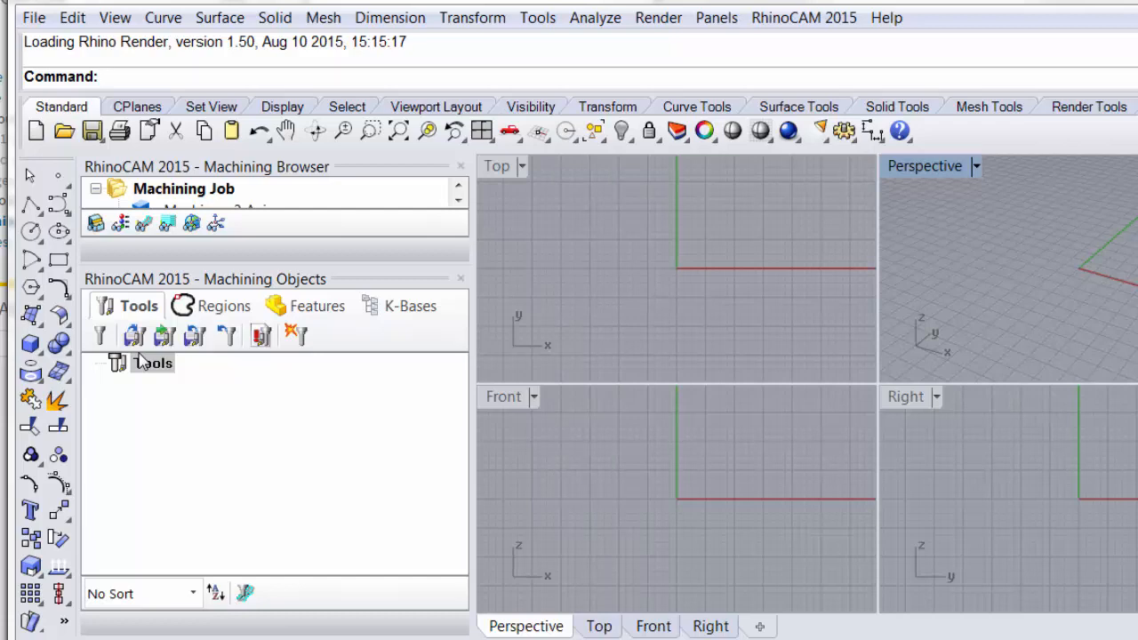
mouse_move(133, 334)
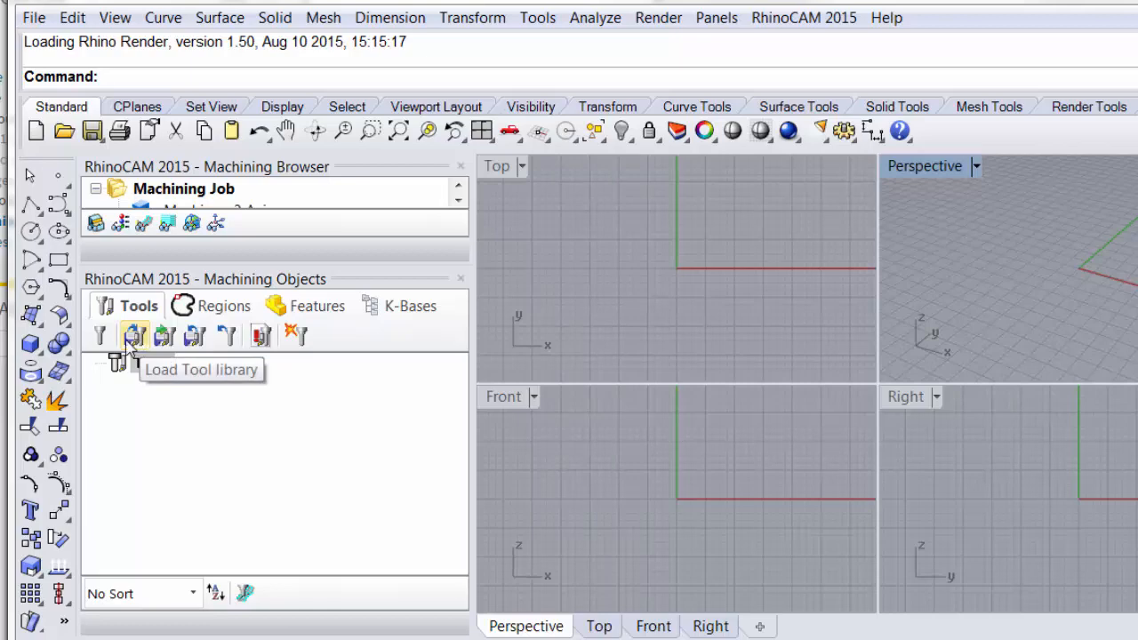
Load jeff tools.vkb from the Desktop into the Tools list.
left_click(133, 334)
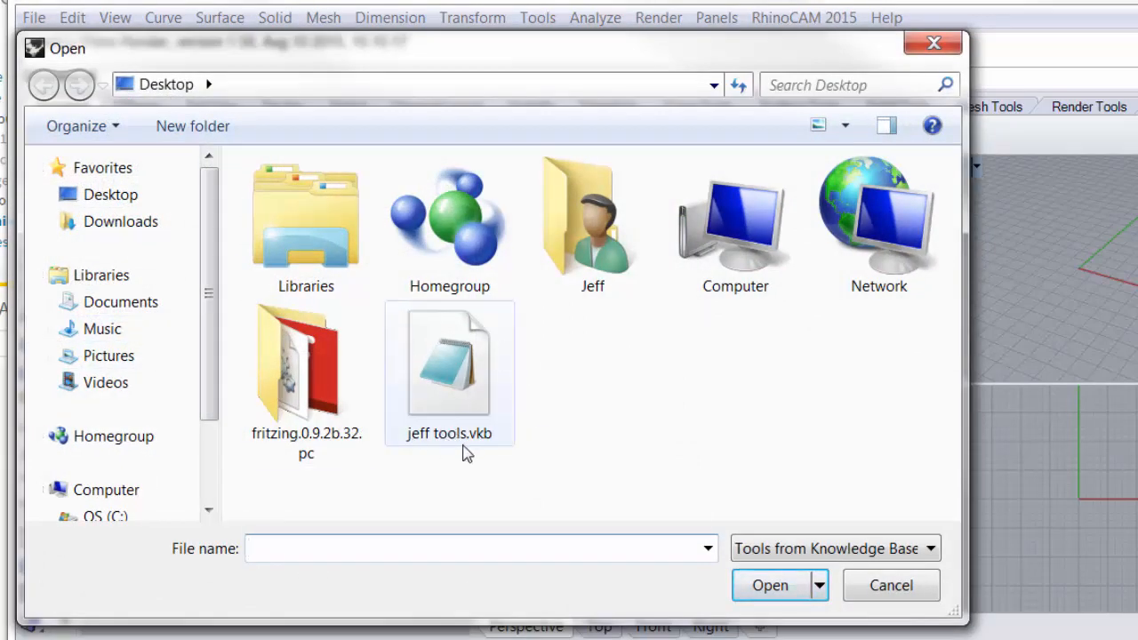
mouse_move(480, 448)
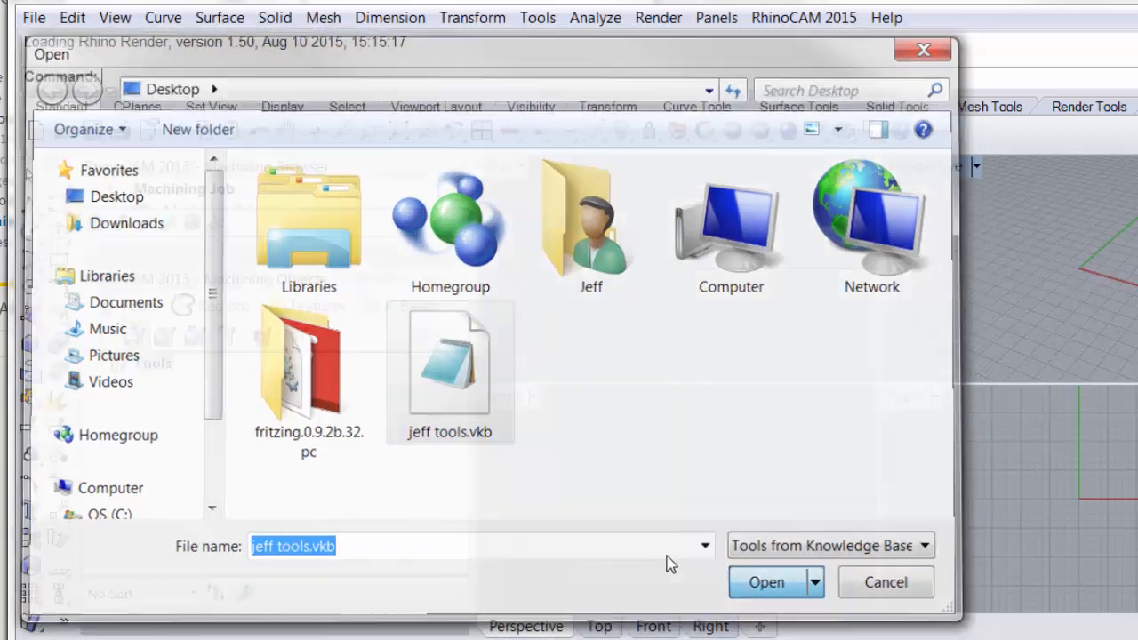
left_click(765, 583)
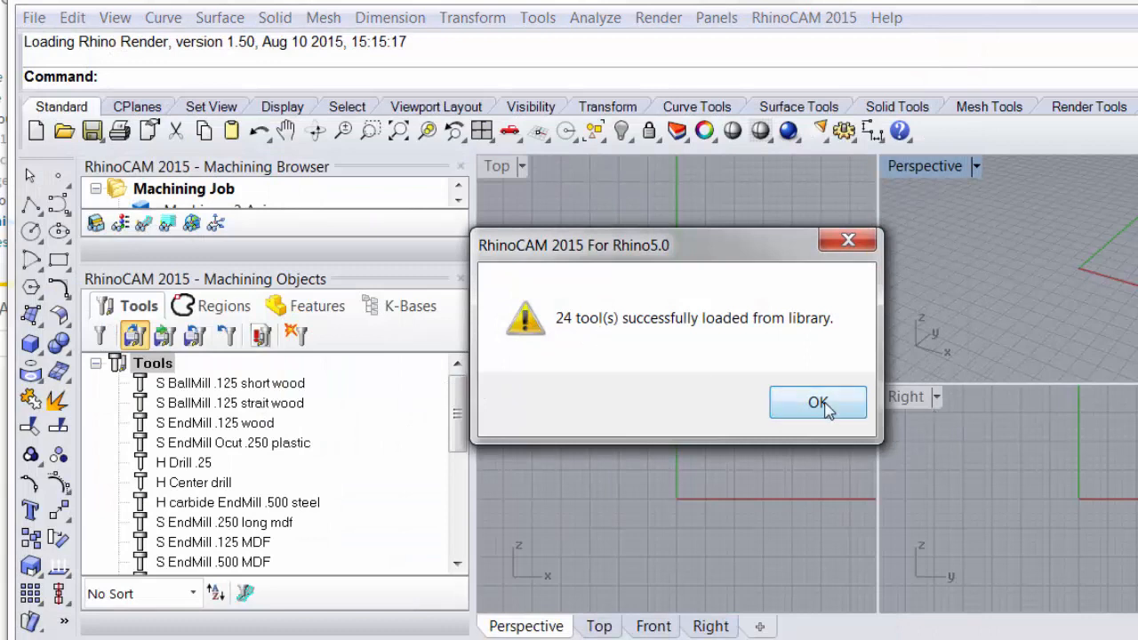
Confirm the 24-tools-loaded message and browse the end mills and ball mills.
left_click(818, 402)
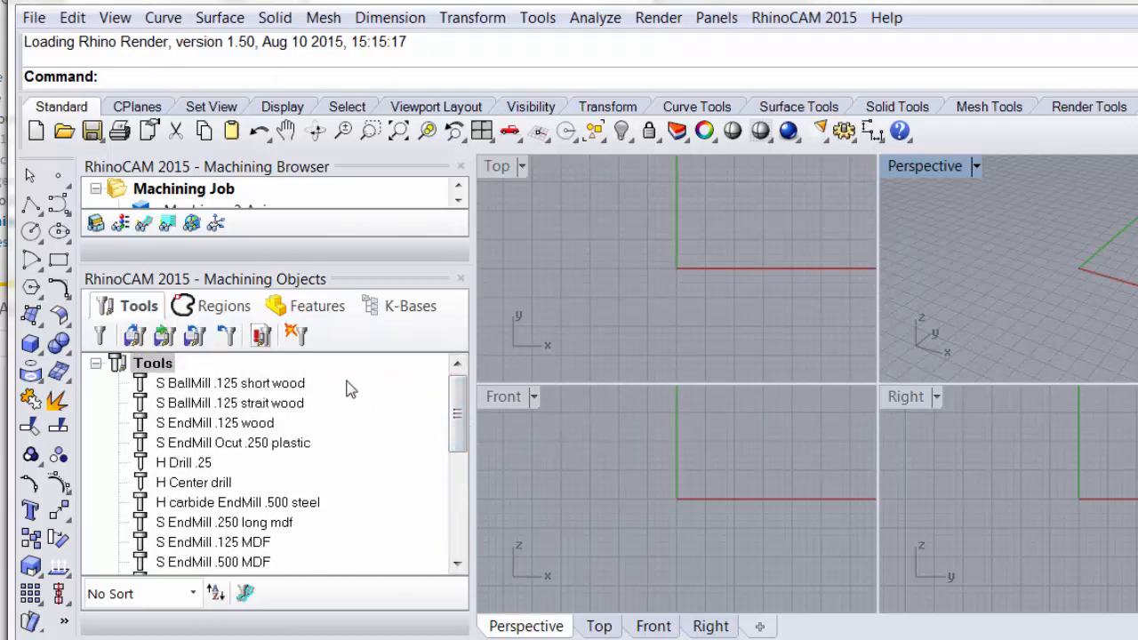
mouse_move(169, 398)
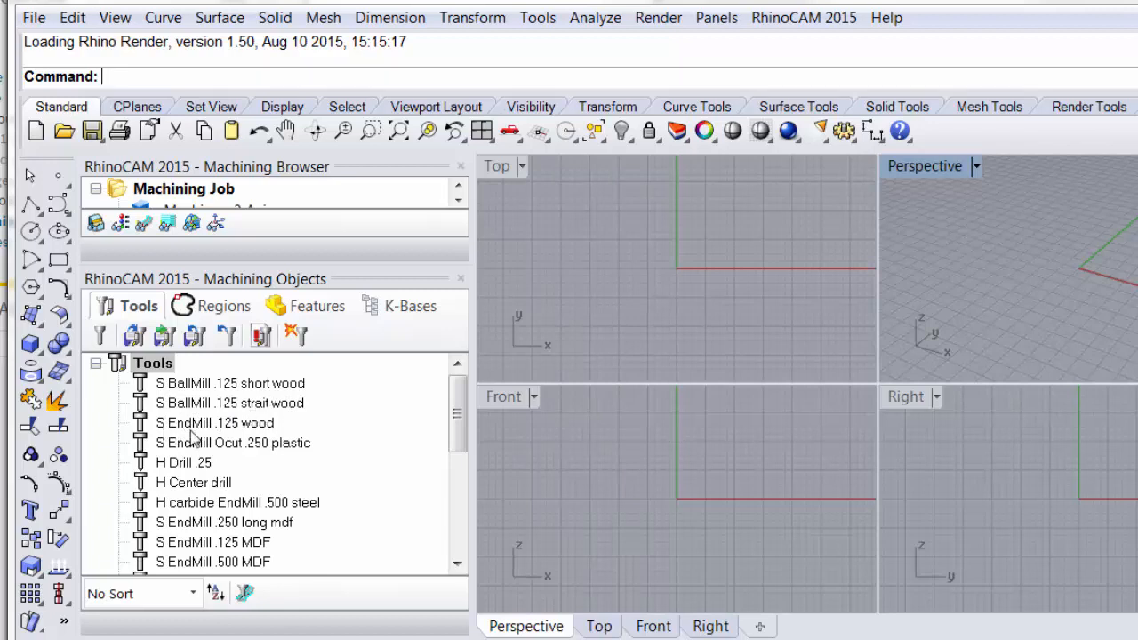
mouse_move(263, 453)
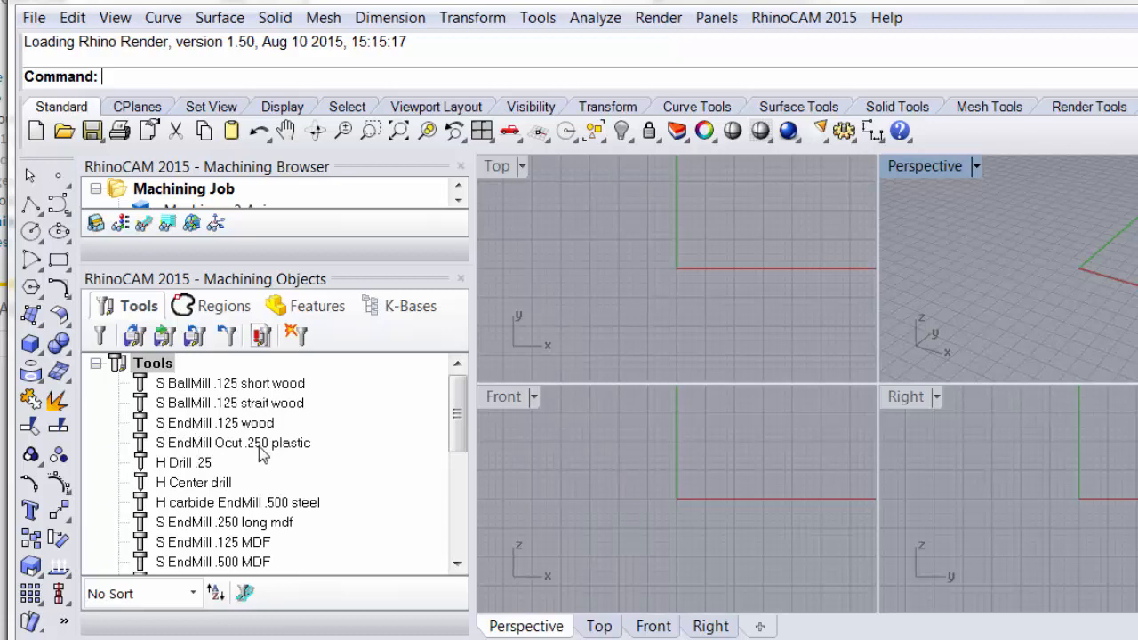
mouse_move(269, 470)
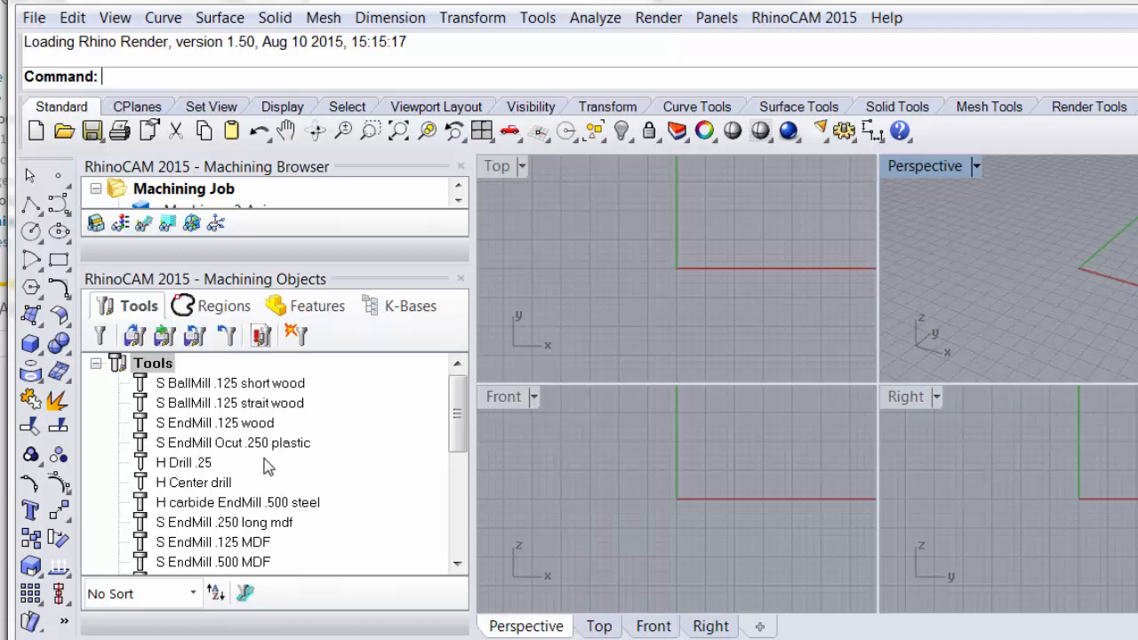
scroll("down", 3)
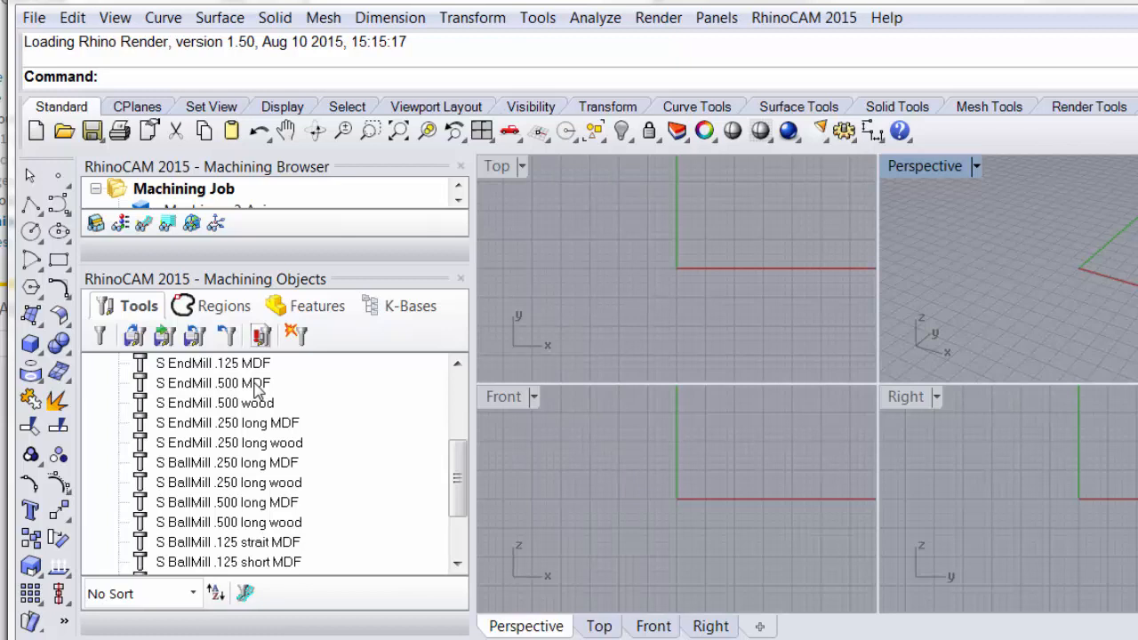
mouse_move(260, 394)
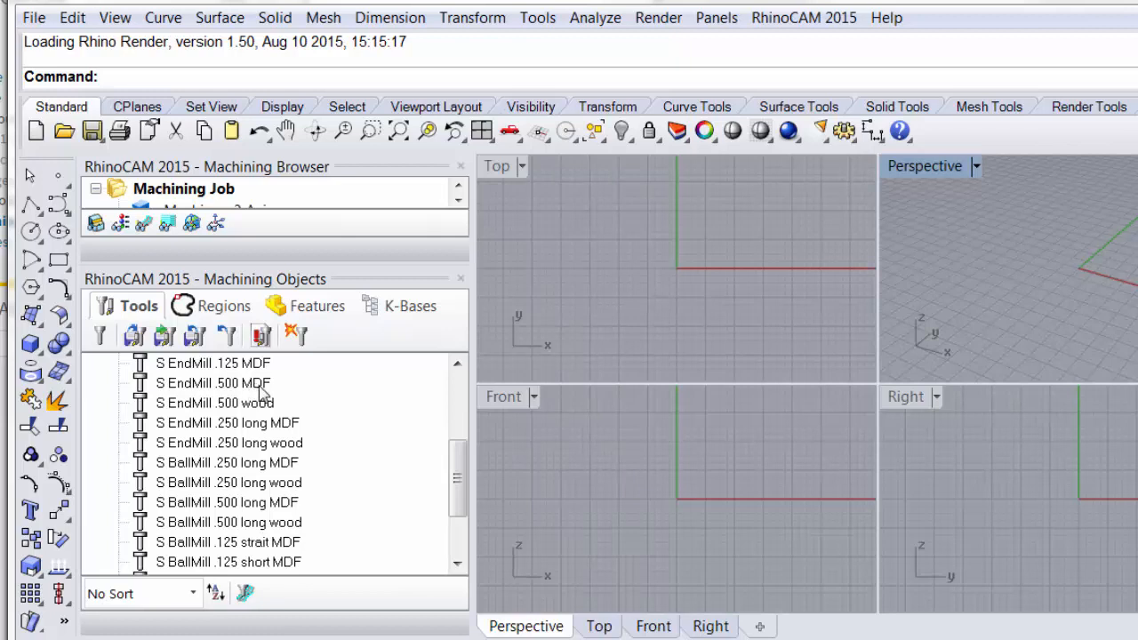
mouse_move(259, 395)
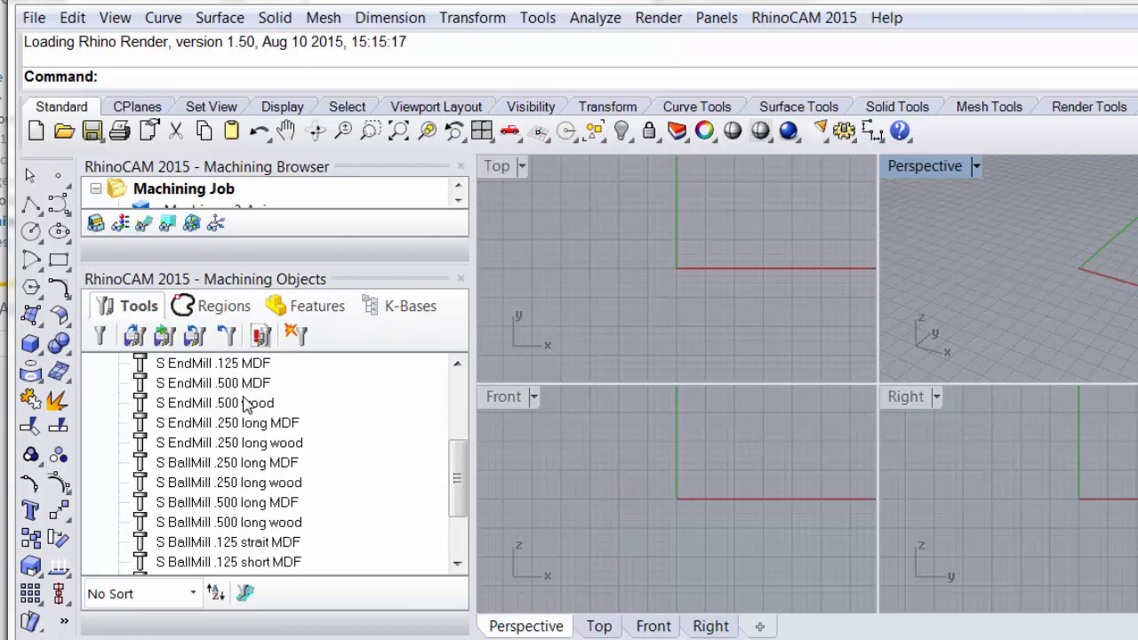
mouse_move(238, 411)
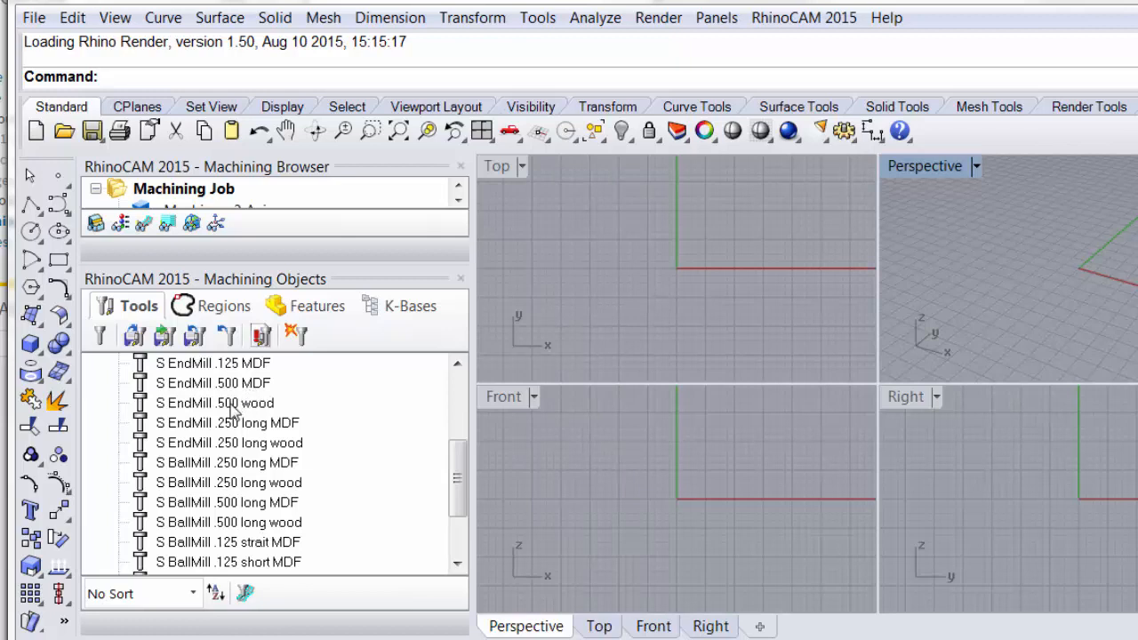
mouse_move(267, 384)
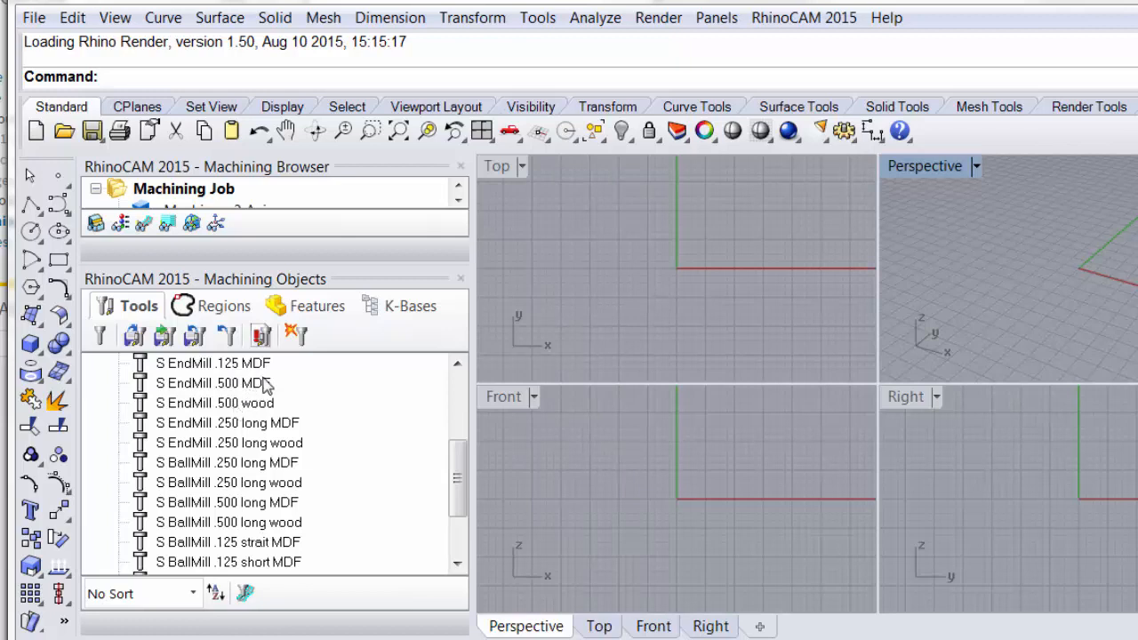
mouse_move(196, 336)
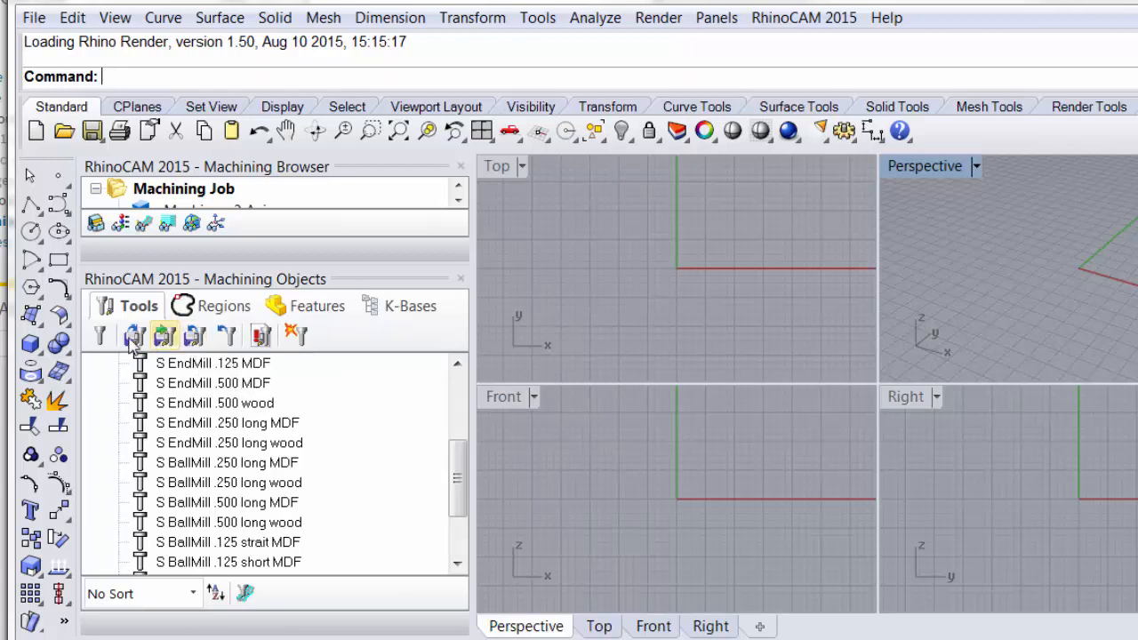
Review the Save Tool Library formats (.vkb, .csv), keeping Knowledge Base Files (*.vkb).
left_click(194, 336)
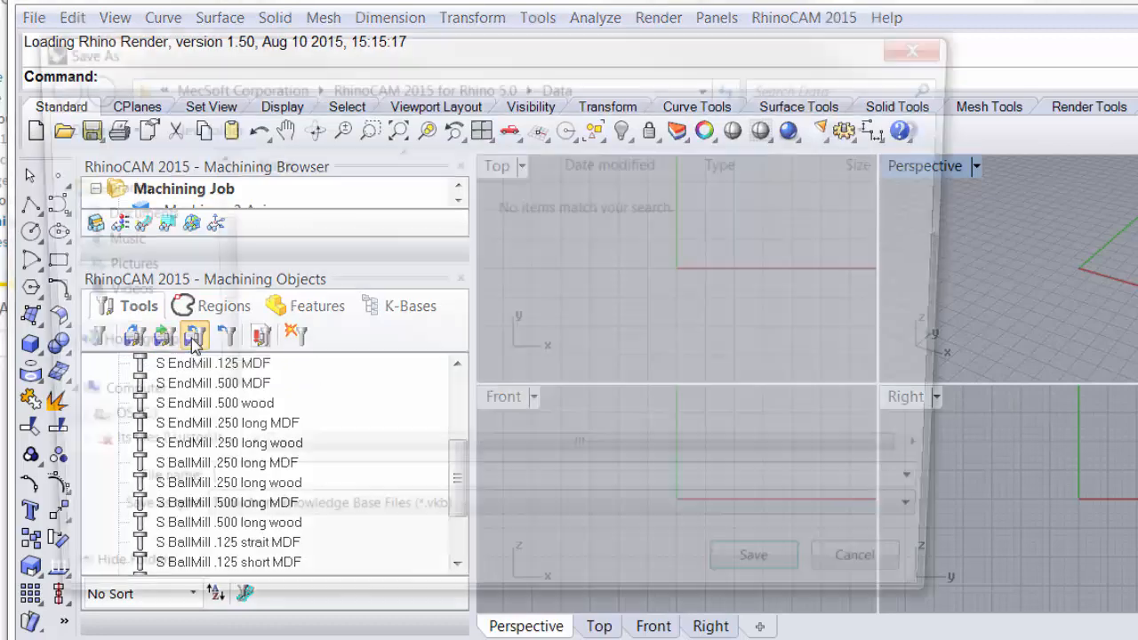
left_click(193, 336)
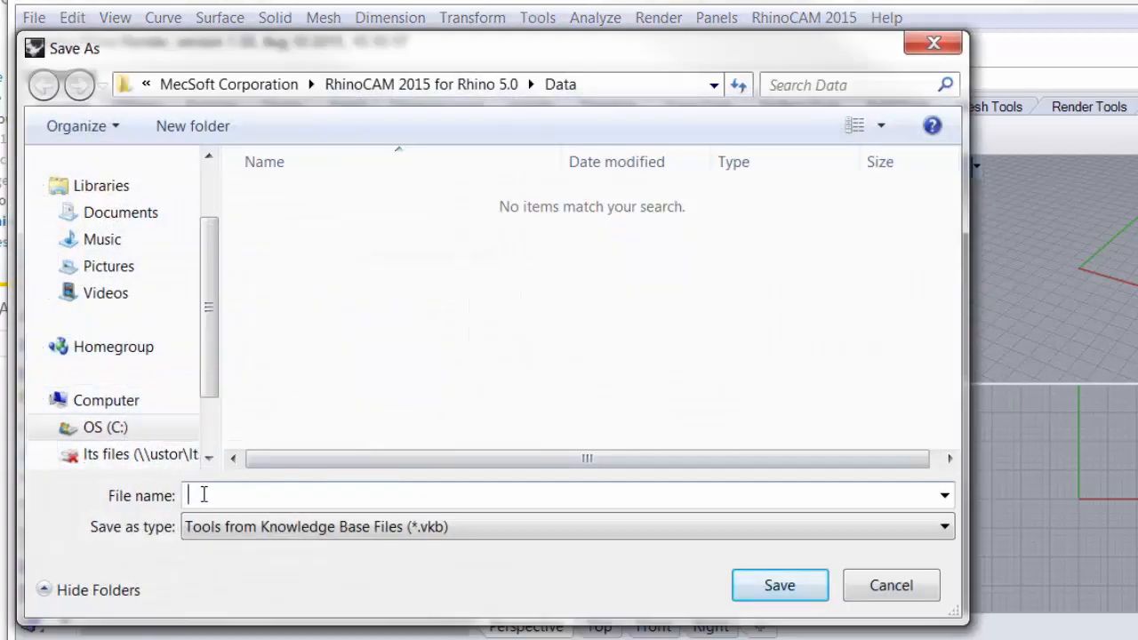
left_click(566, 526)
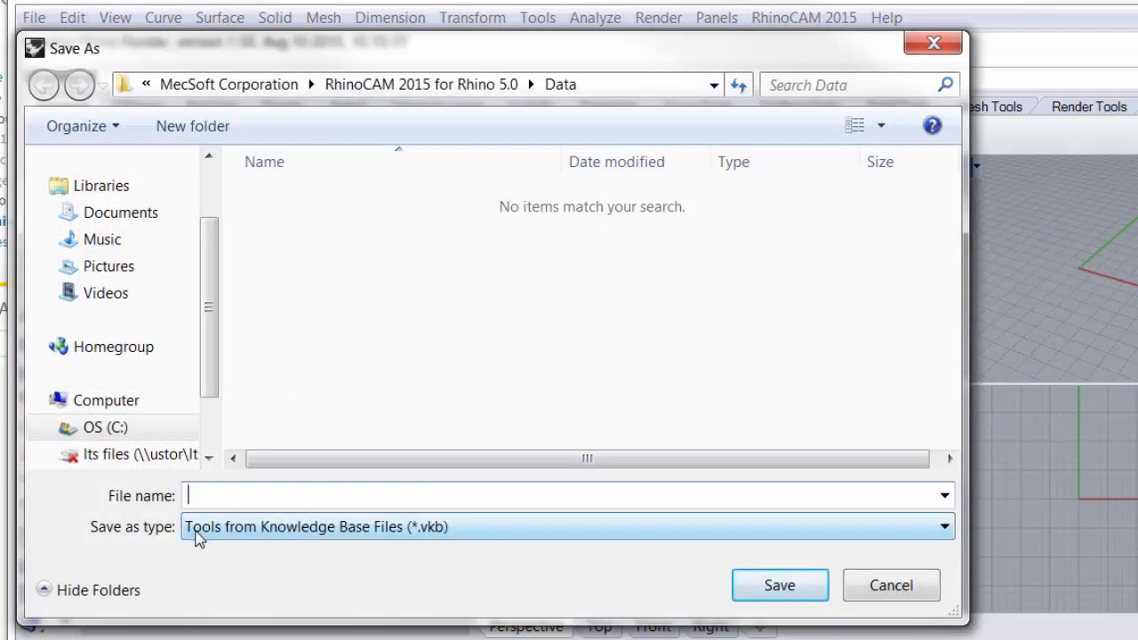
mouse_move(425, 546)
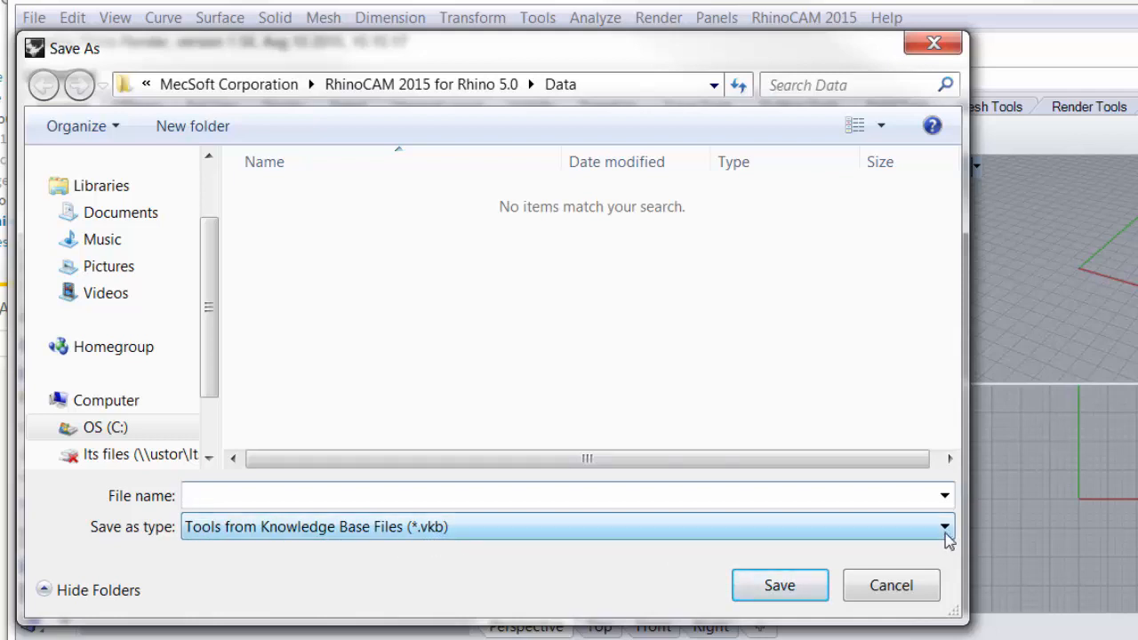
left_click(946, 526)
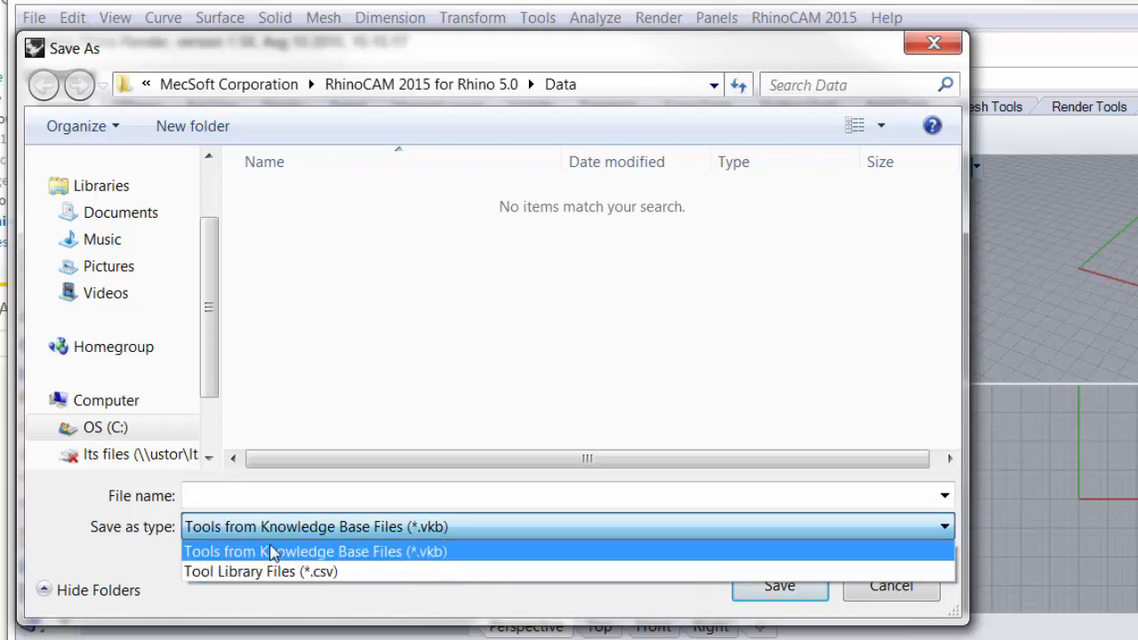
left_click(315, 551)
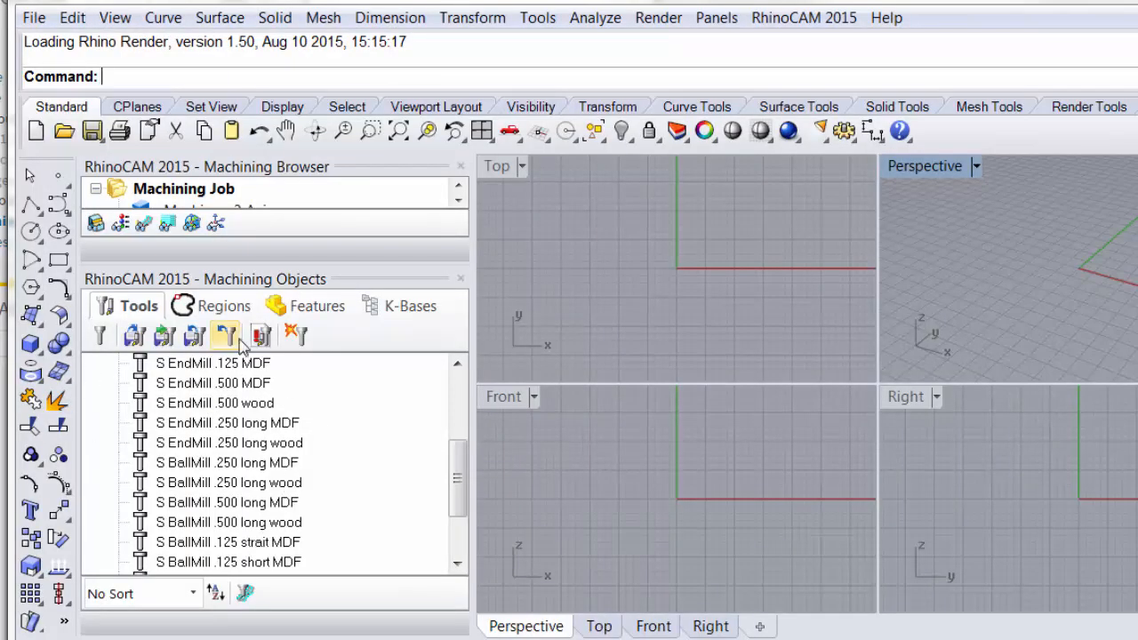
mouse_move(226, 336)
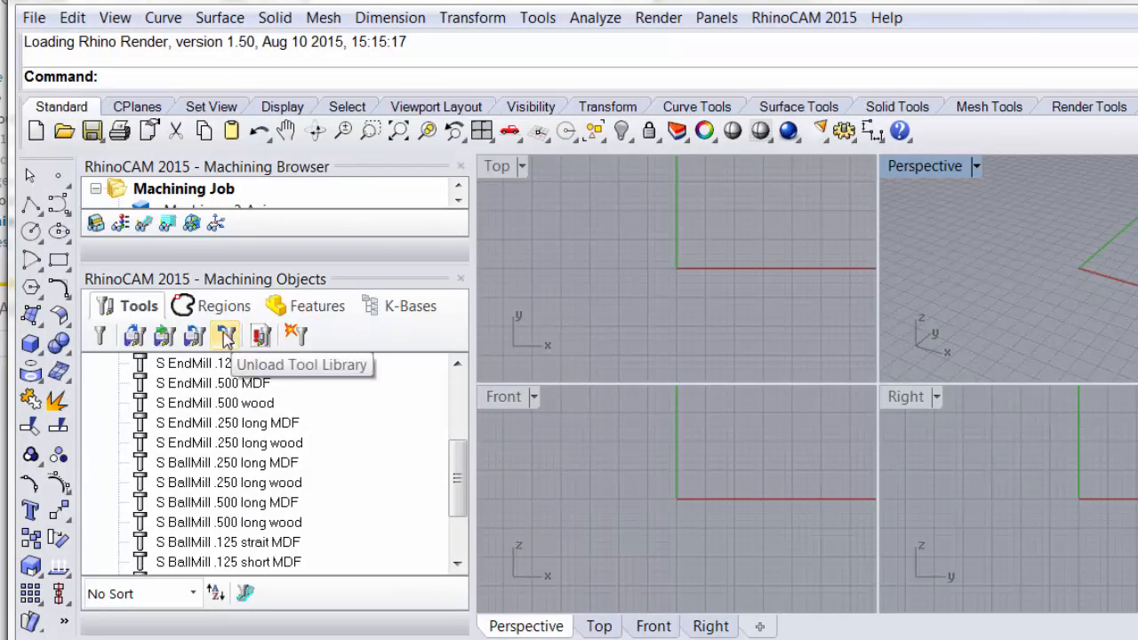
Unload the tool library so the Tools list is empty.
left_click(224, 336)
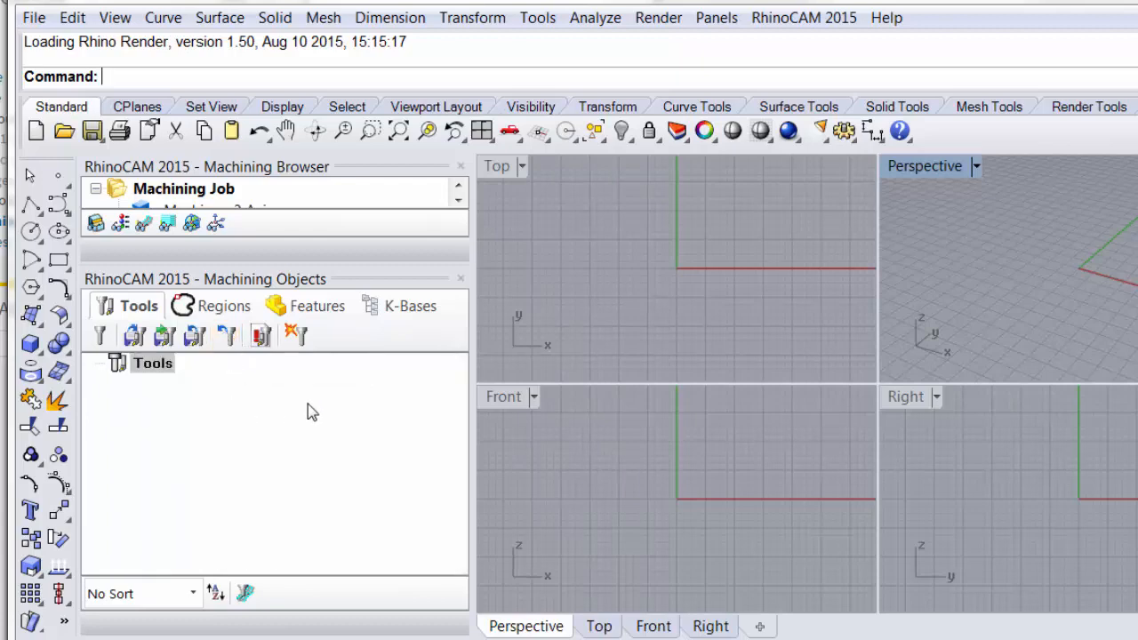